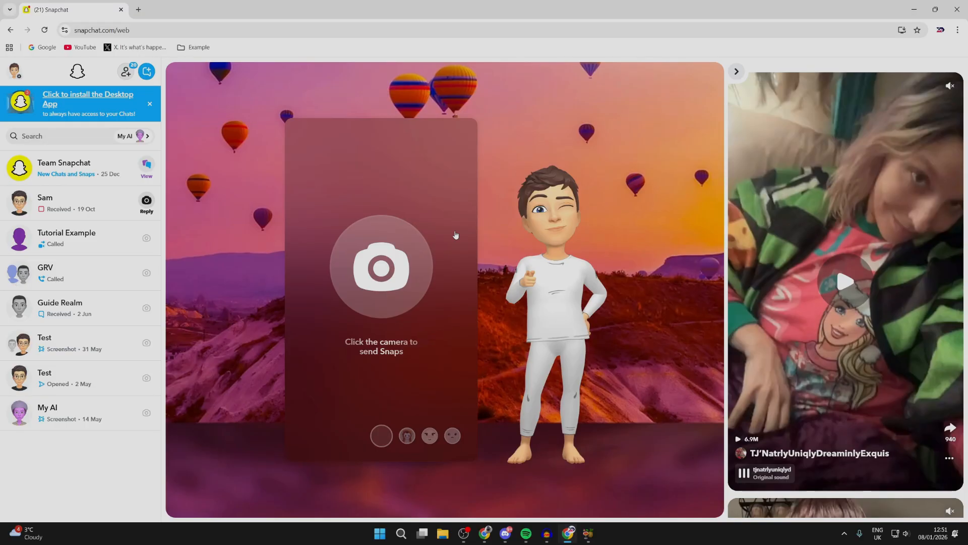
mouse_move(488, 156)
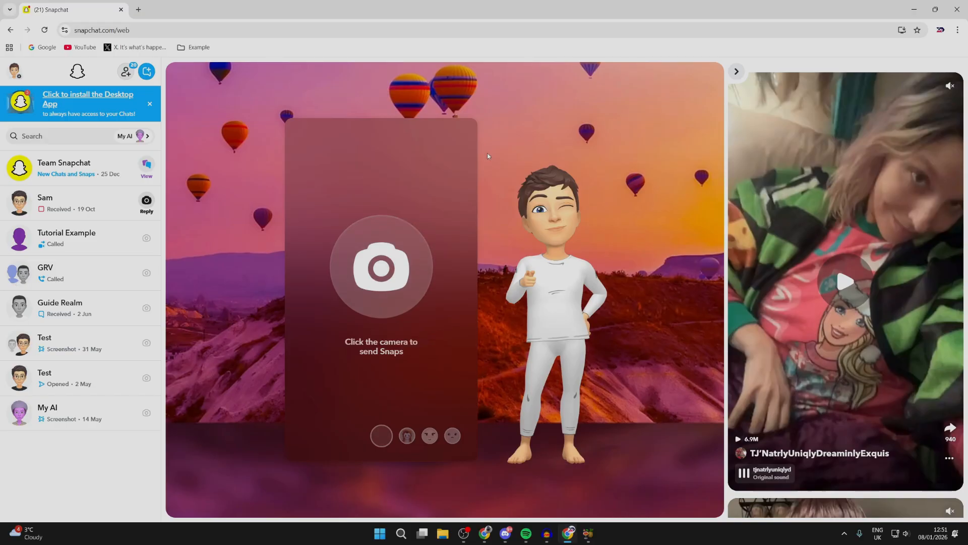
mouse_move(19, 71)
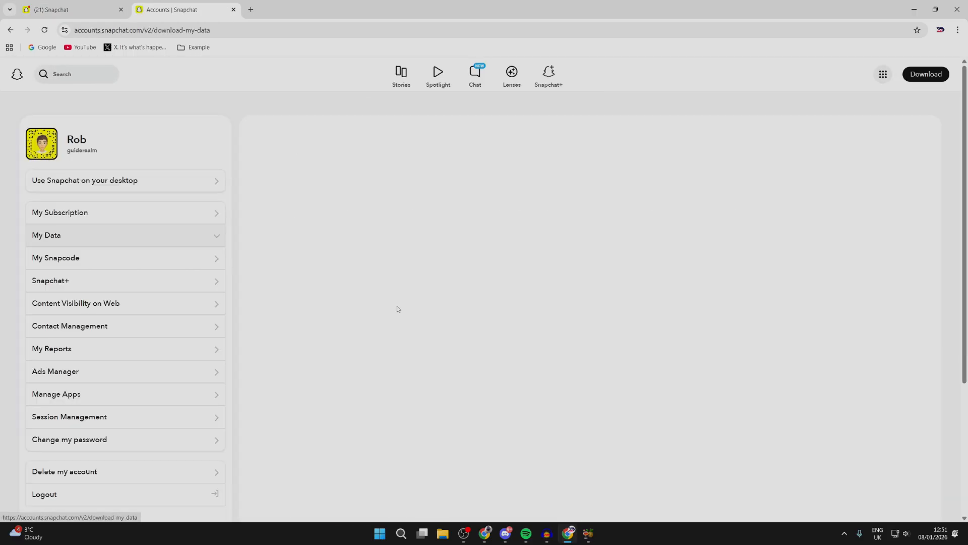
- Submit a My Data export request that includes Memories from All Time
left_click(46, 237)
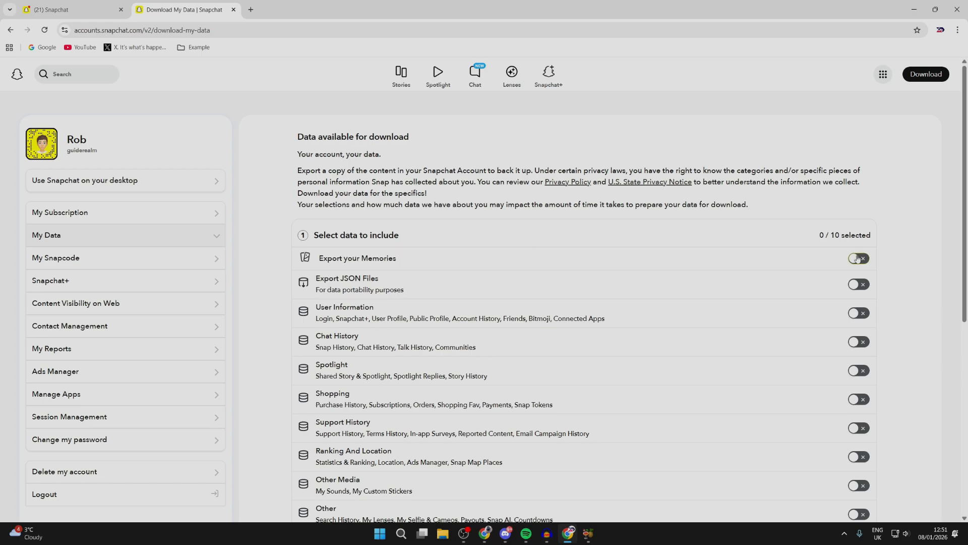
left_click(859, 259)
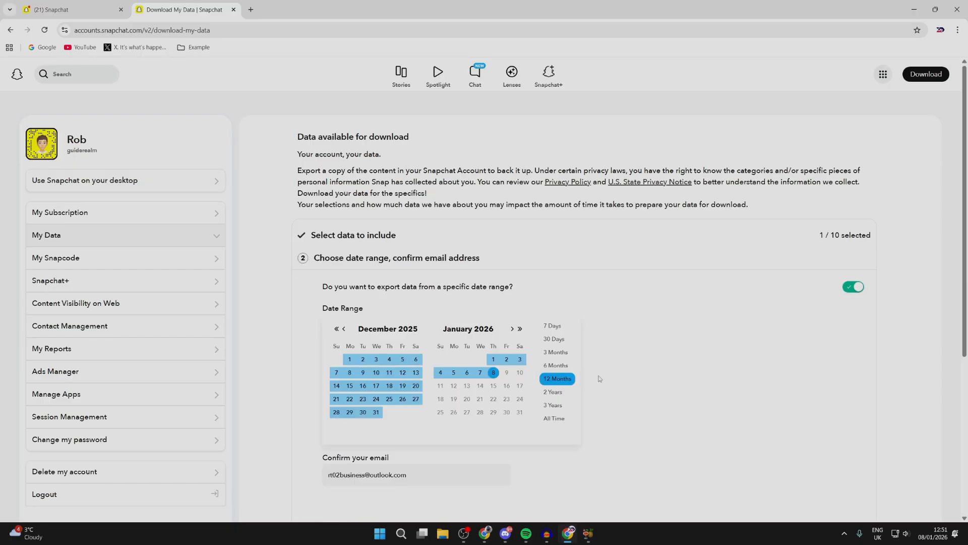
left_click(554, 418)
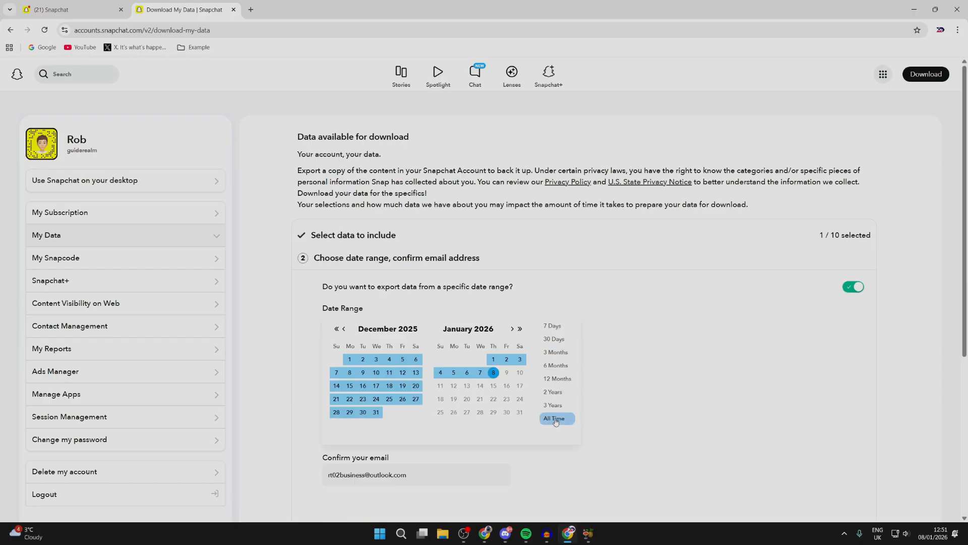
scroll("down", 3)
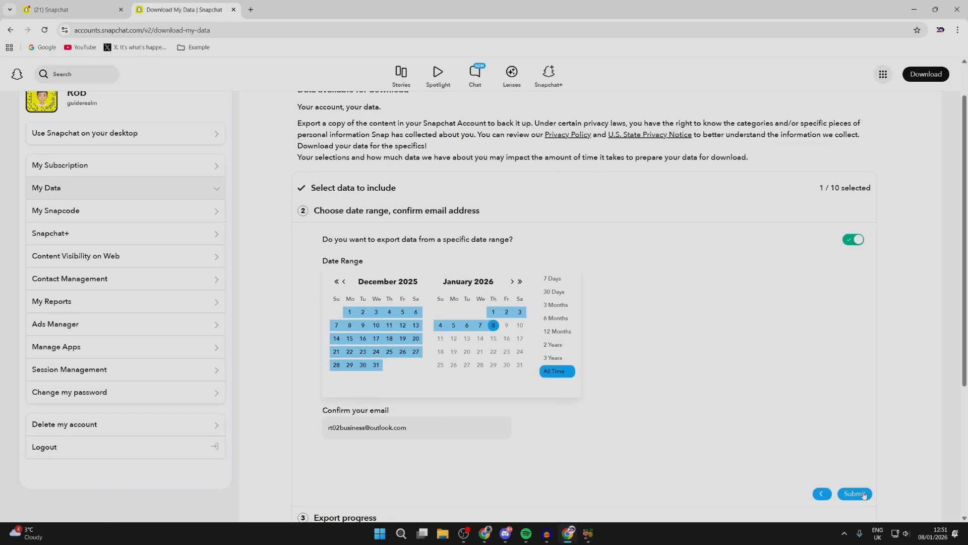
left_click(855, 493)
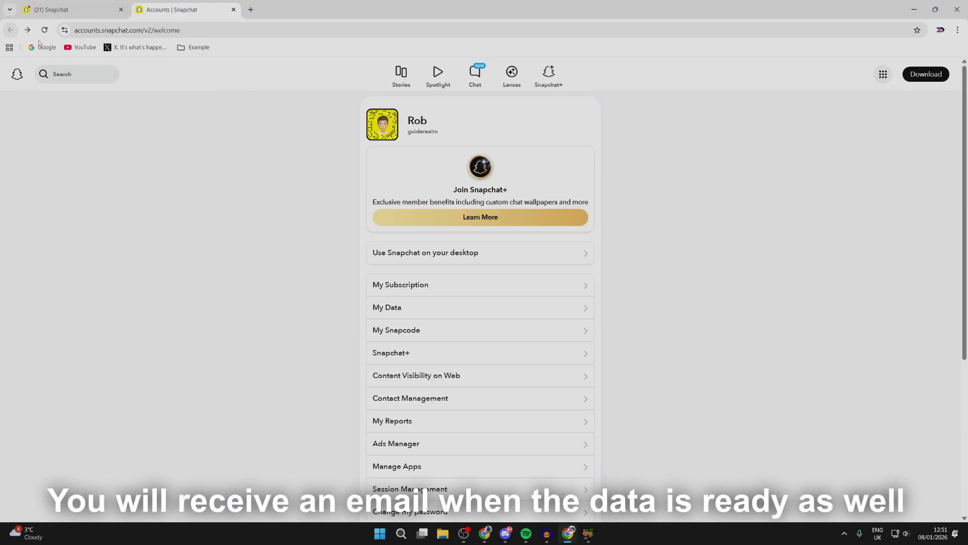
- Go forward to My Data and confirm the 8 Jan export shows In progress
left_click(387, 307)
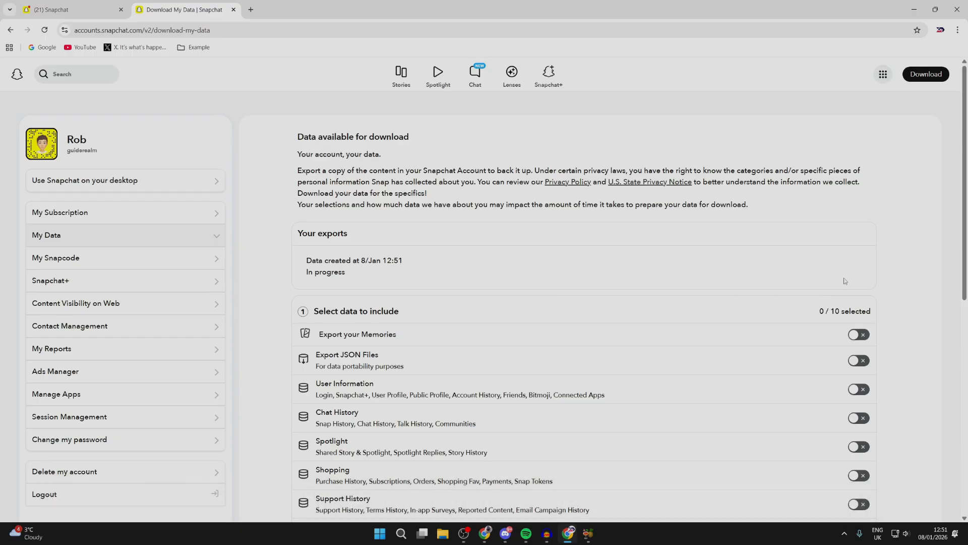
mouse_move(746, 270)
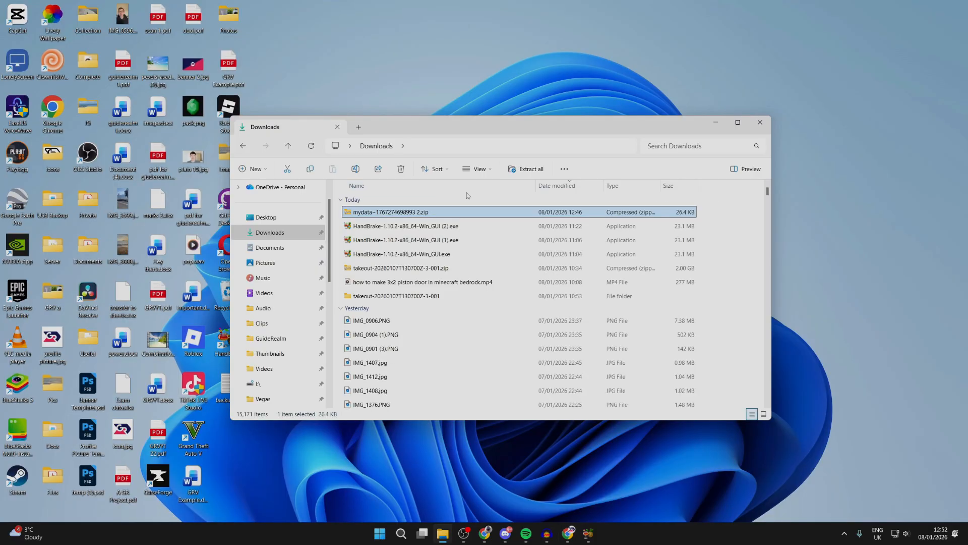
mouse_move(287, 236)
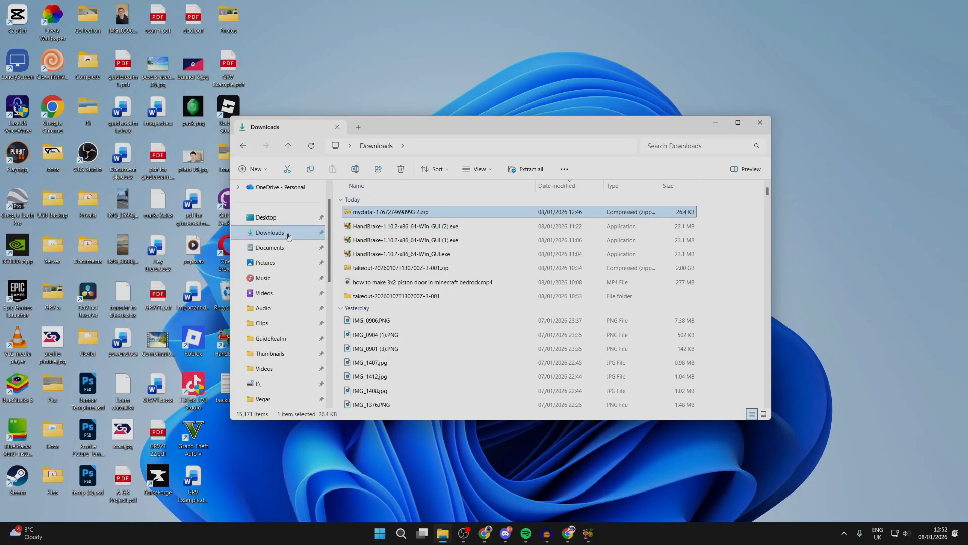
- Extract the mydata zip, open html/memories_history.html, and start Download All Memories (54)
left_click(531, 169)
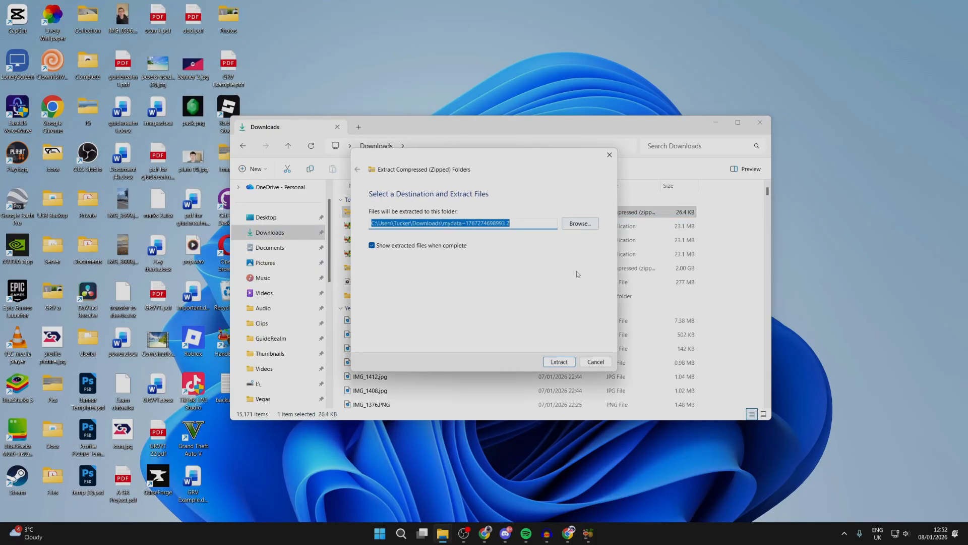
left_click(558, 361)
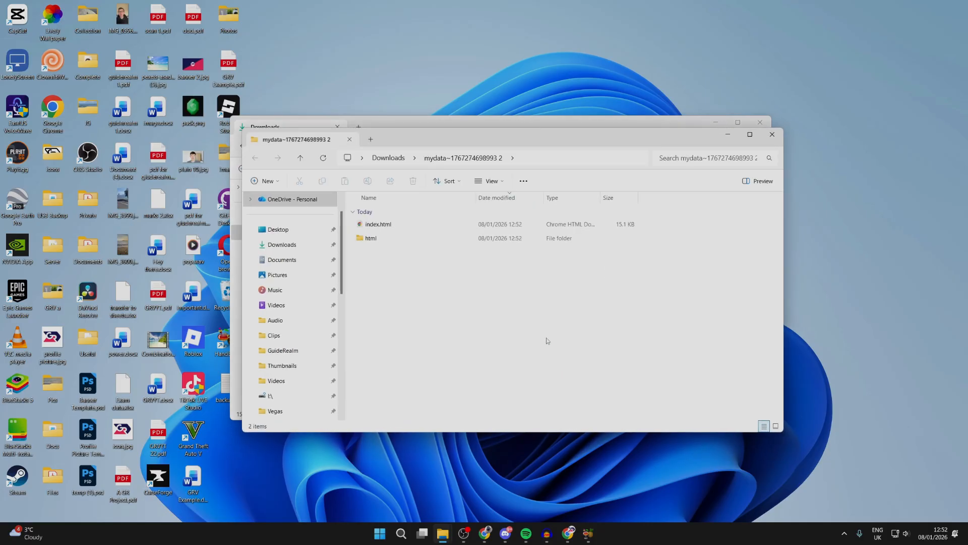
double_click(371, 237)
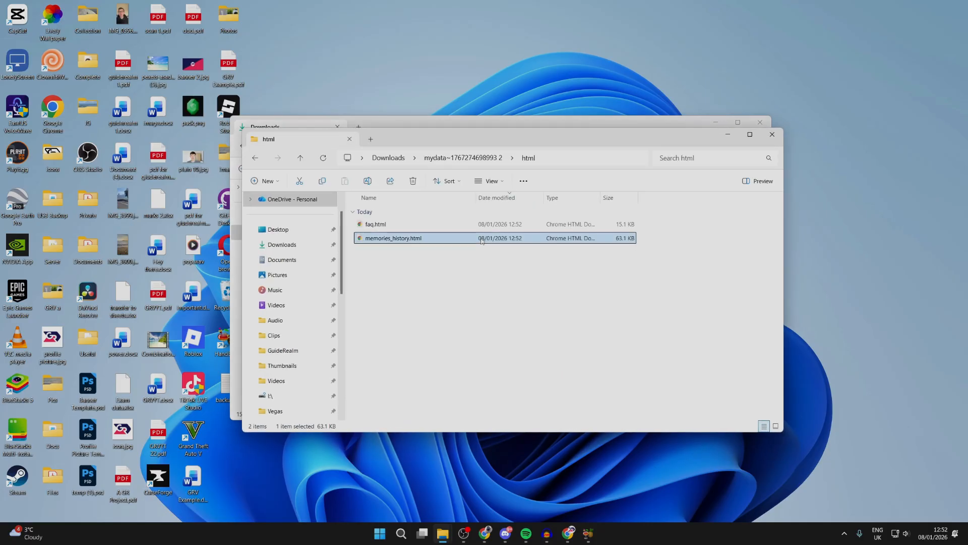
double_click(393, 238)
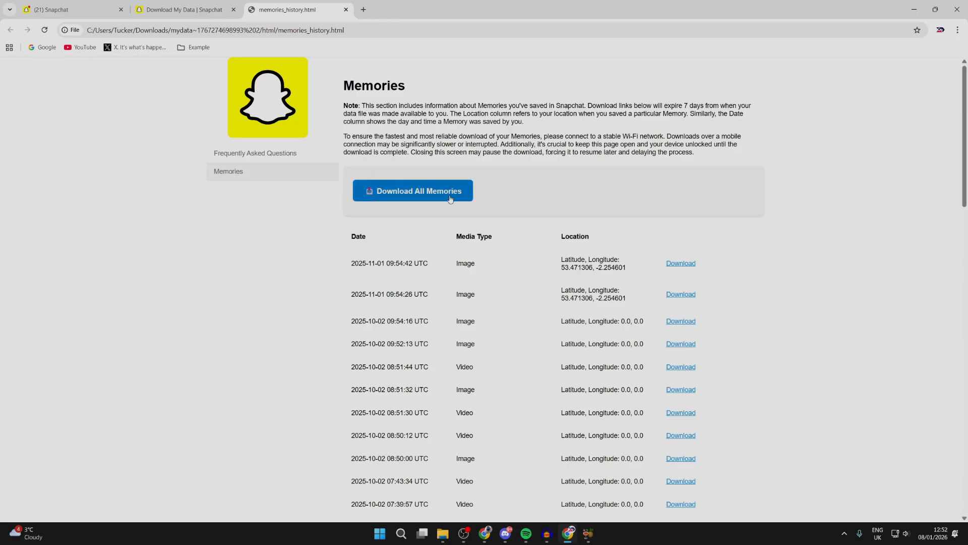
left_click(413, 190)
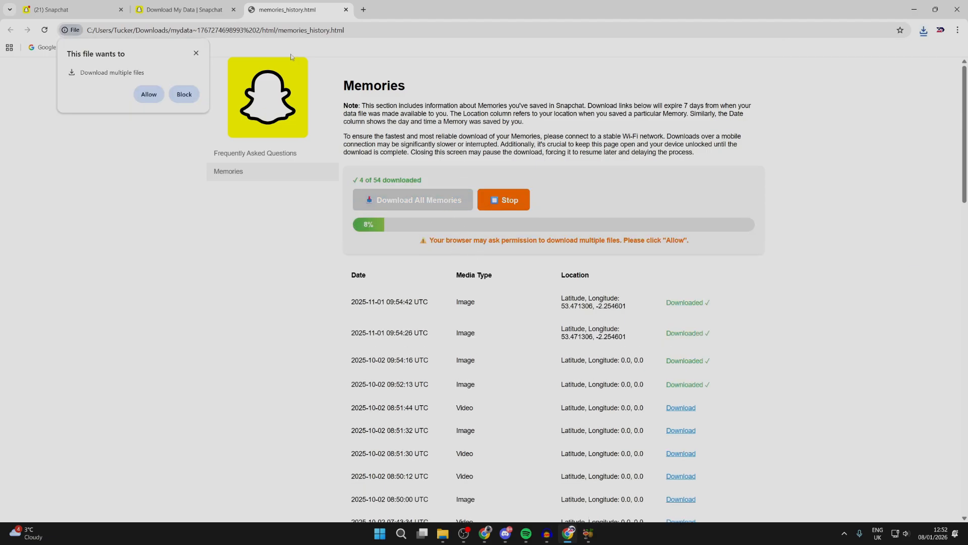